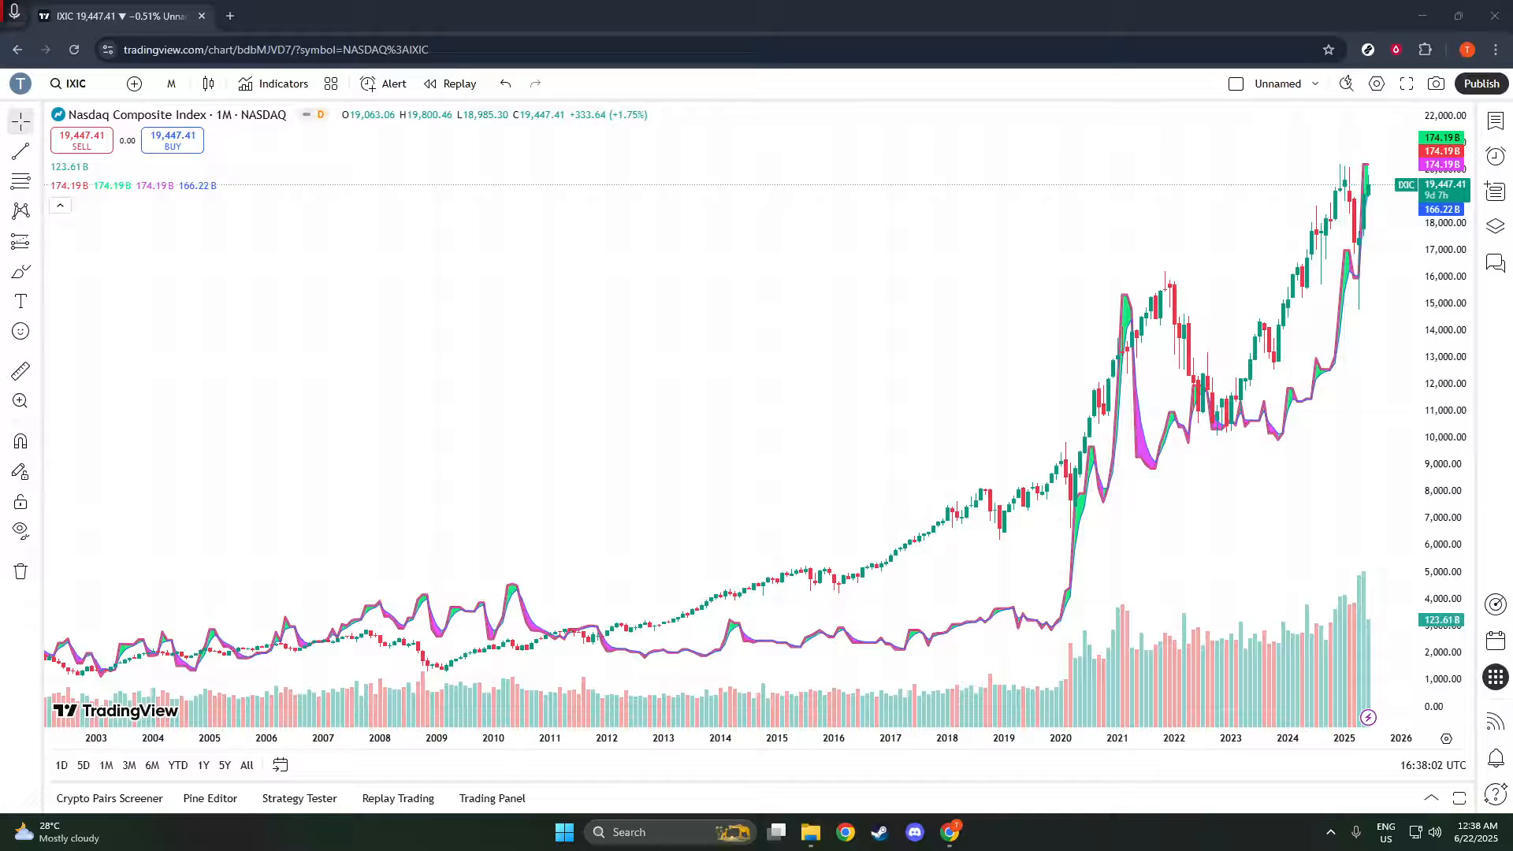
mouse_move(944, 188)
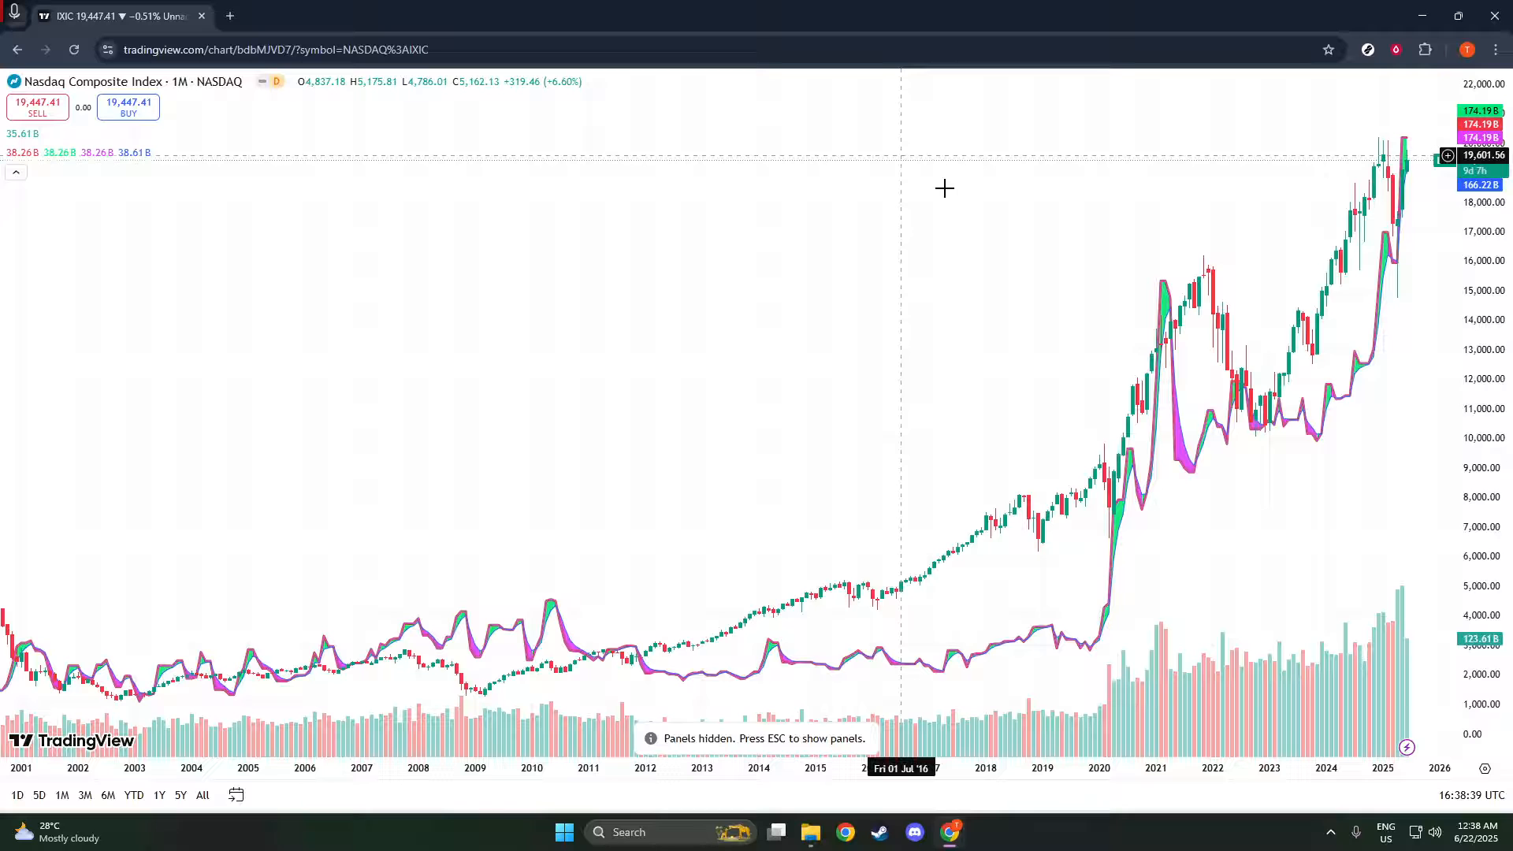
Exit the panel-free view so toolbars and side panels return around the Nasdaq Composite monthly chart.
key(Escape)
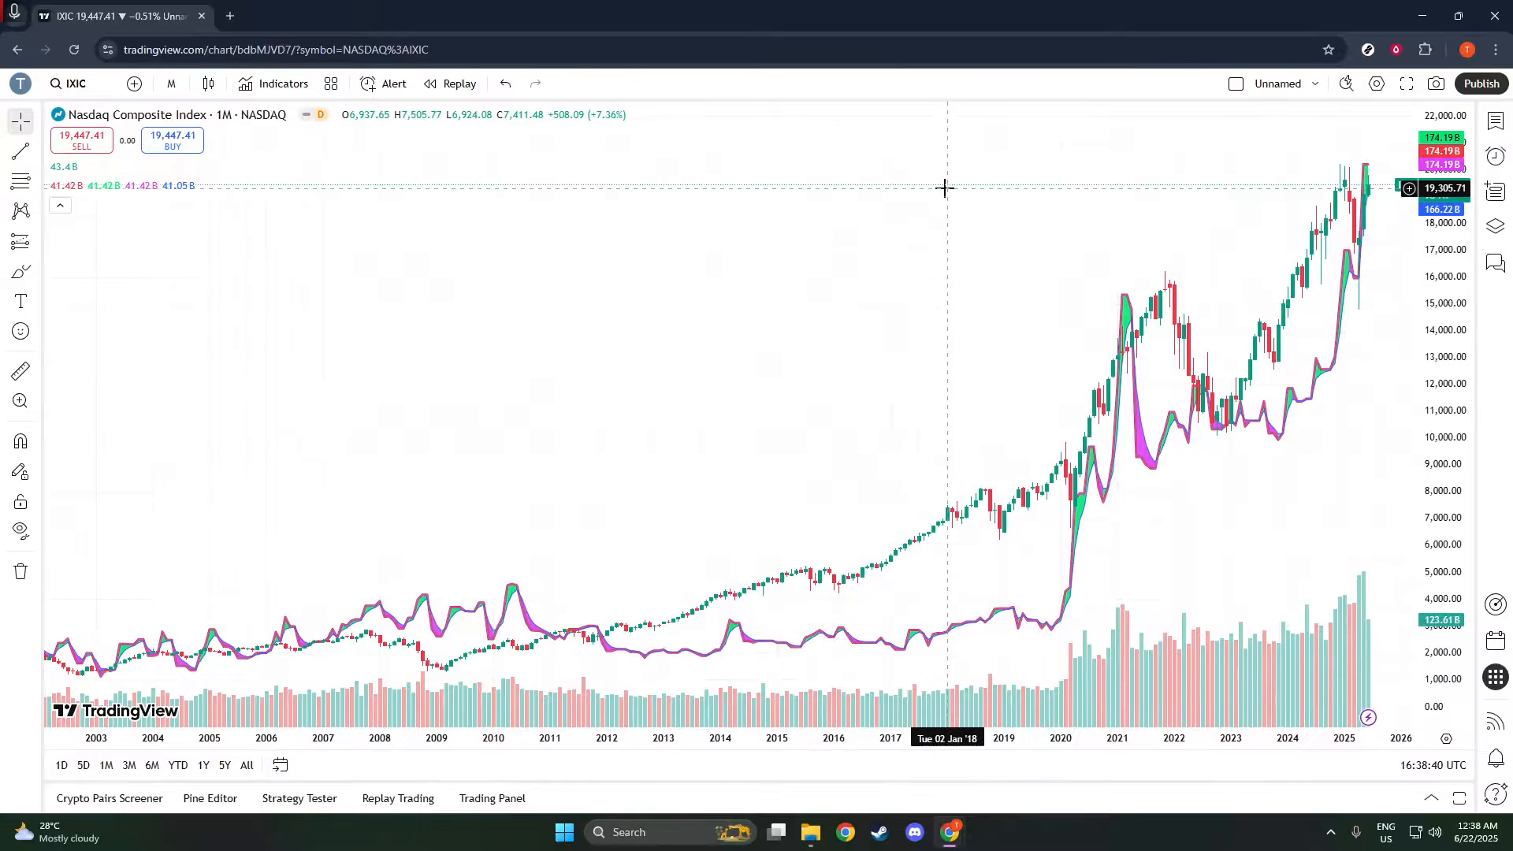